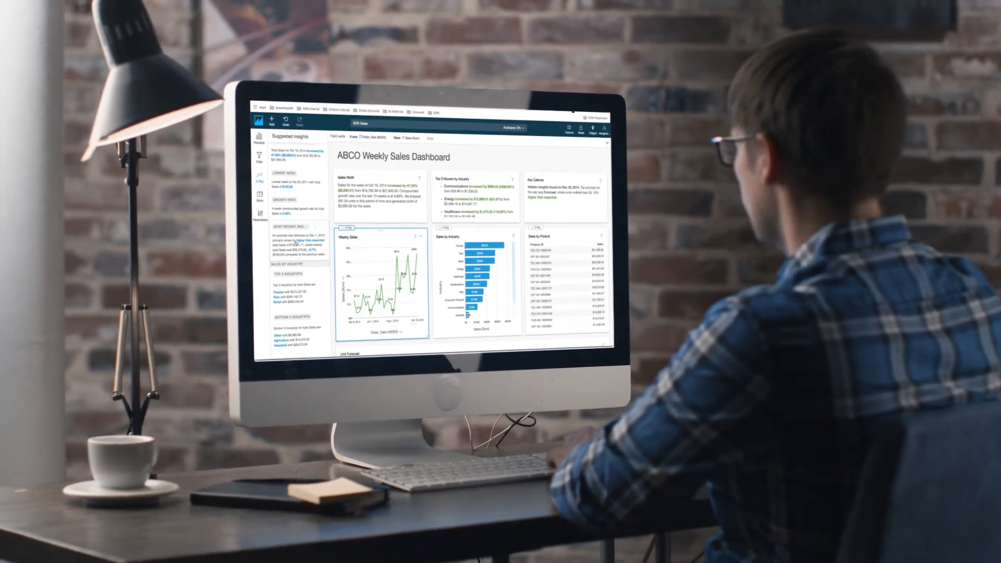
pyautogui.scroll(-3)
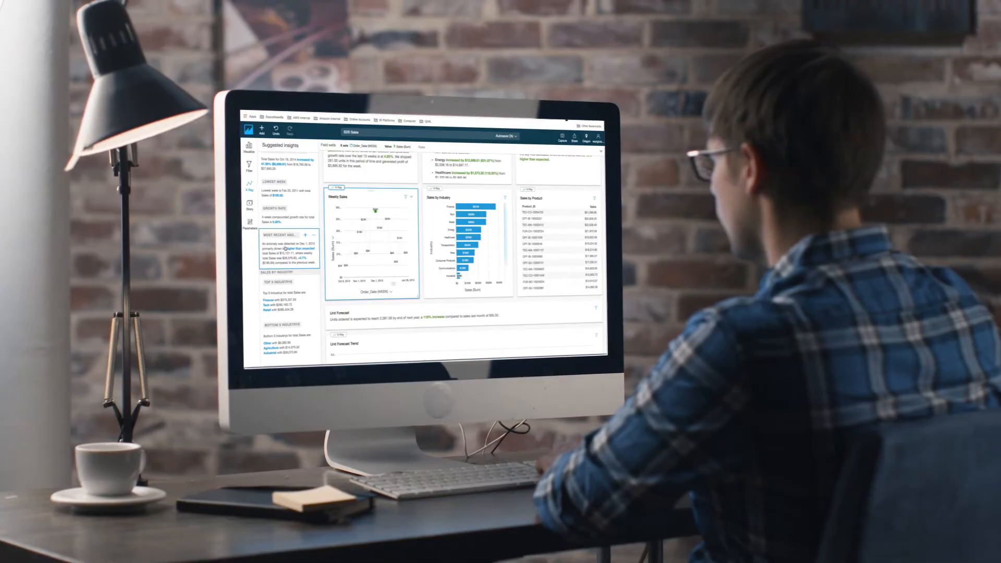